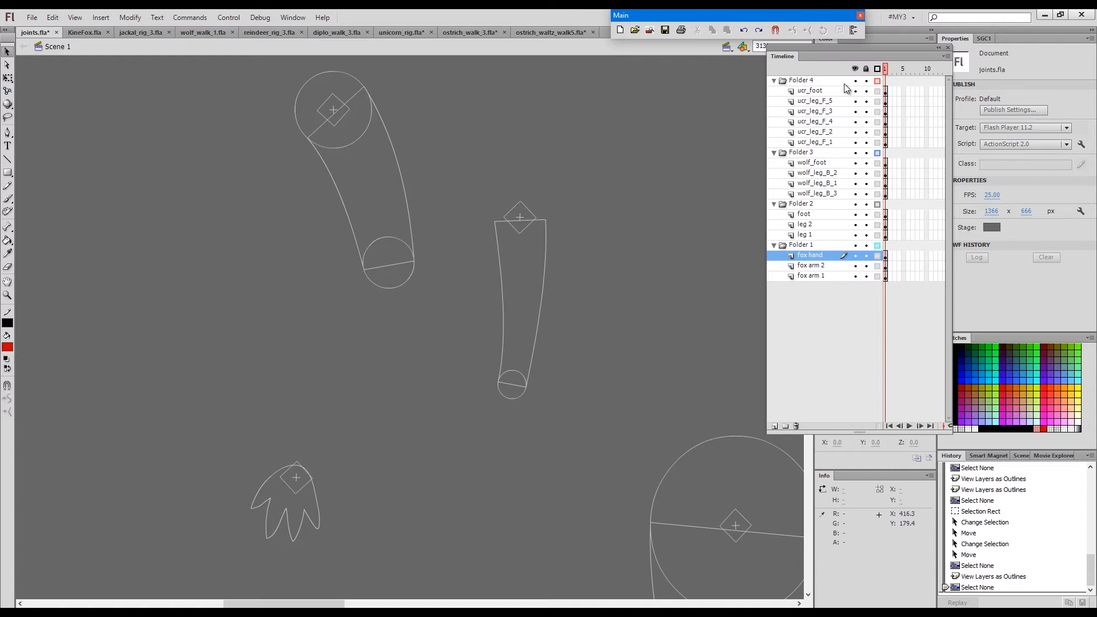
# Show the limbs as filled artwork instead of outlines and fit the whole fox arm in view
pyautogui.click(878, 69)
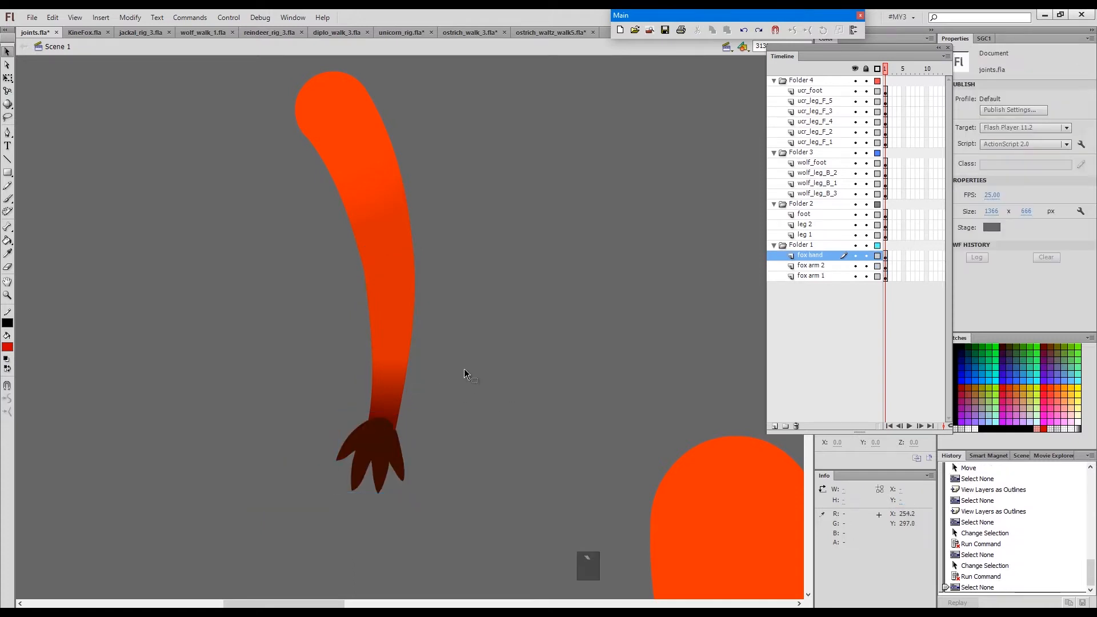
pyautogui.press('ctrl+a')
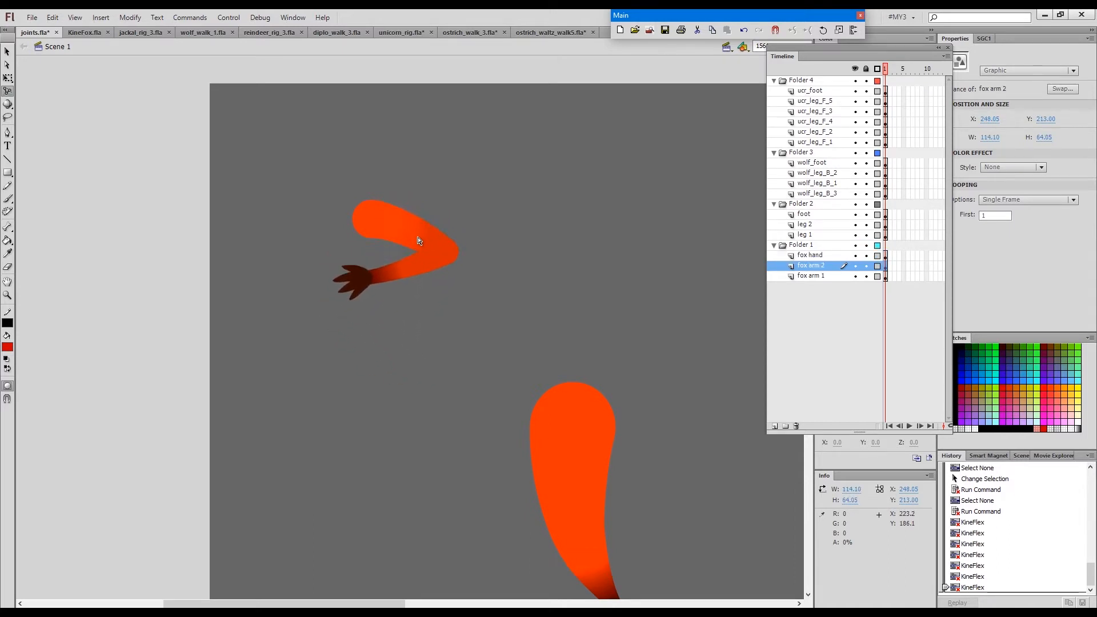
# Grab the fox forearm with KineFlex to fold the elbow bend tighter
pyautogui.click(811, 276)
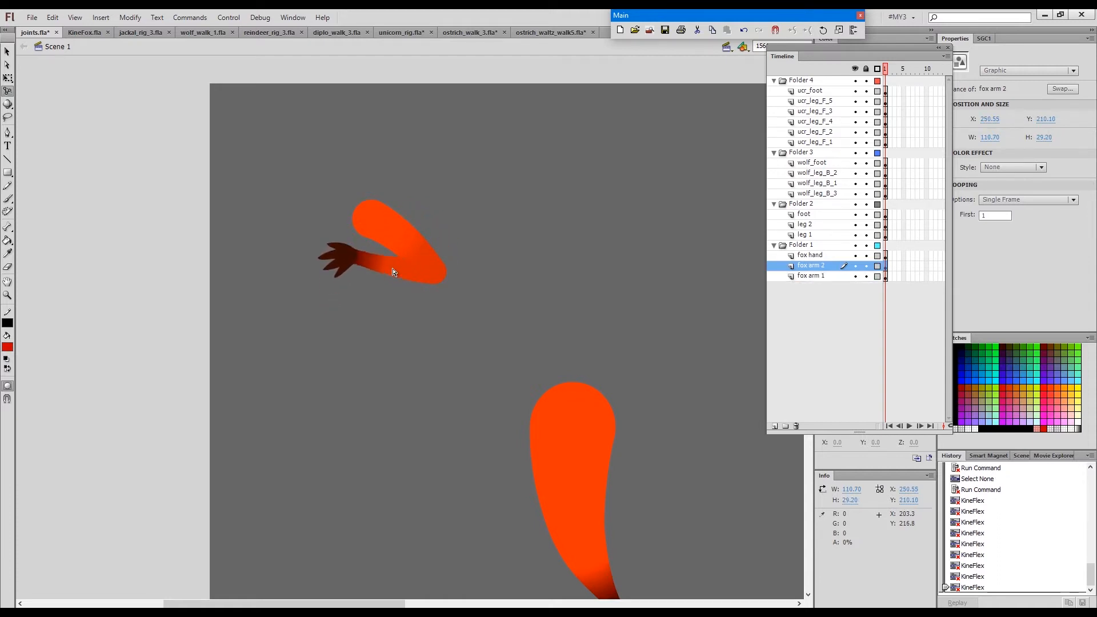
pyautogui.click(812, 275)
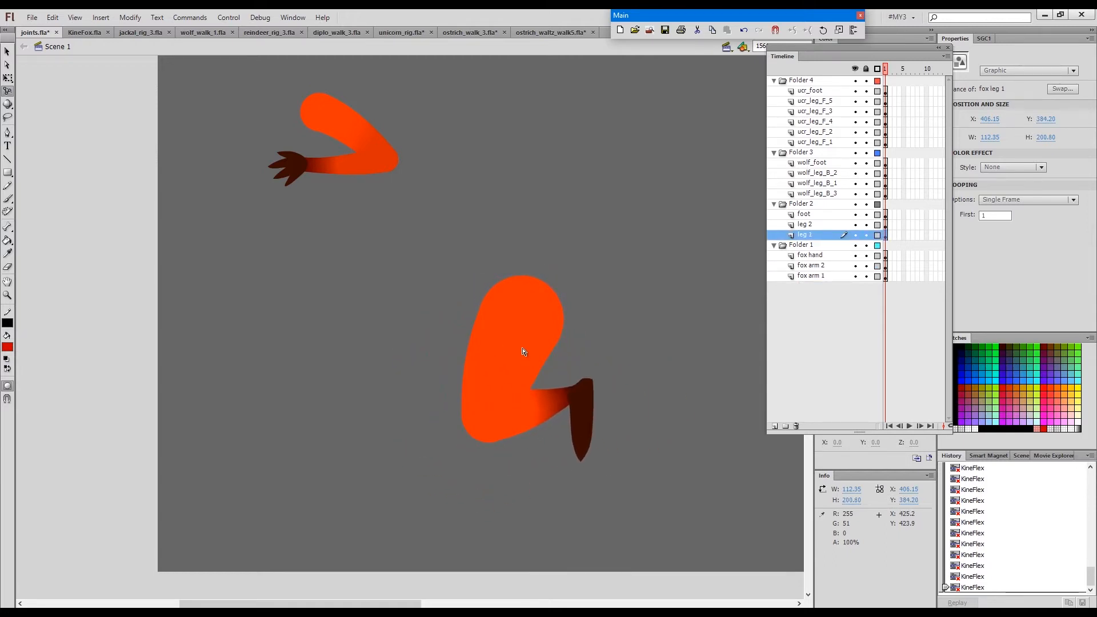
# Toggle Show All Layers as Outlines to inspect the joint circles, then toggle it back
pyautogui.click(877, 68)
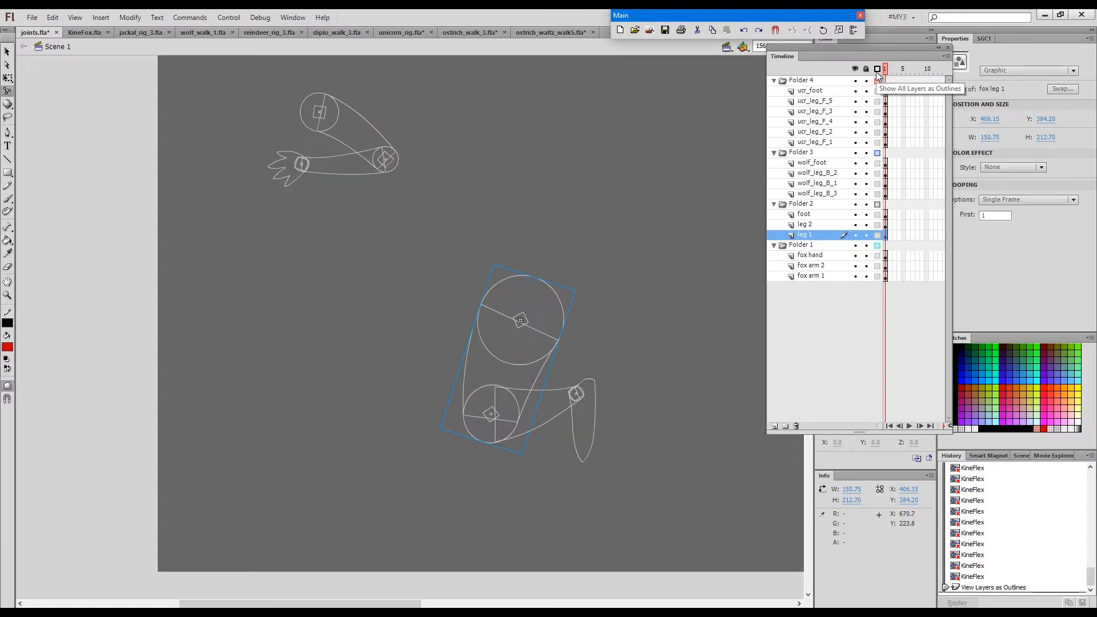
pyautogui.click(877, 69)
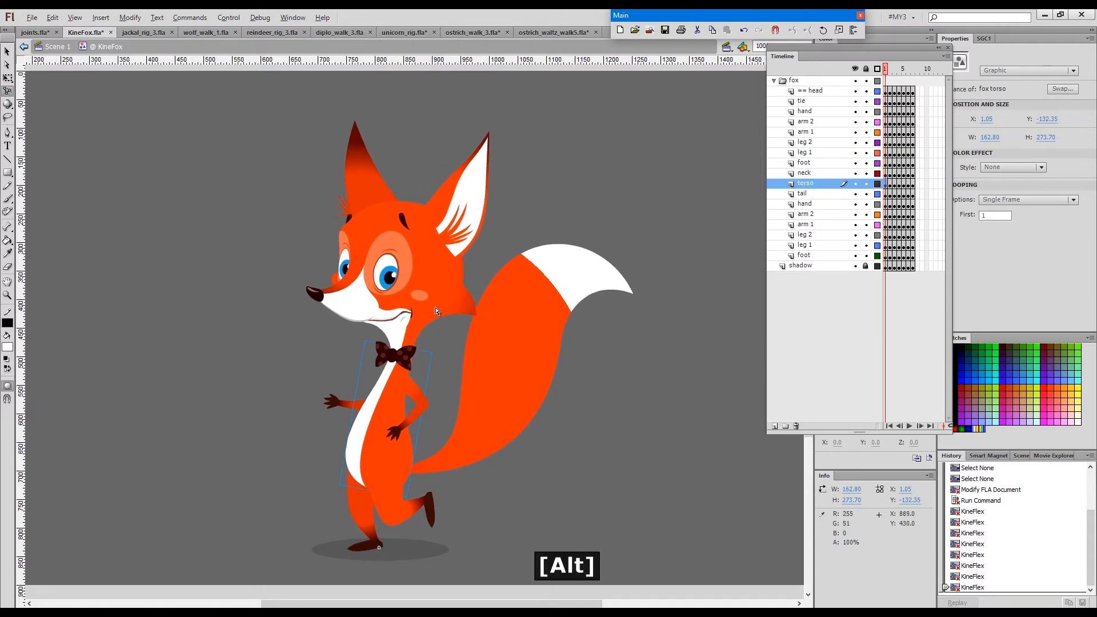
# Display the KineFox rig as outlines to reveal its coloured circular joint guides
pyautogui.click(813, 91)
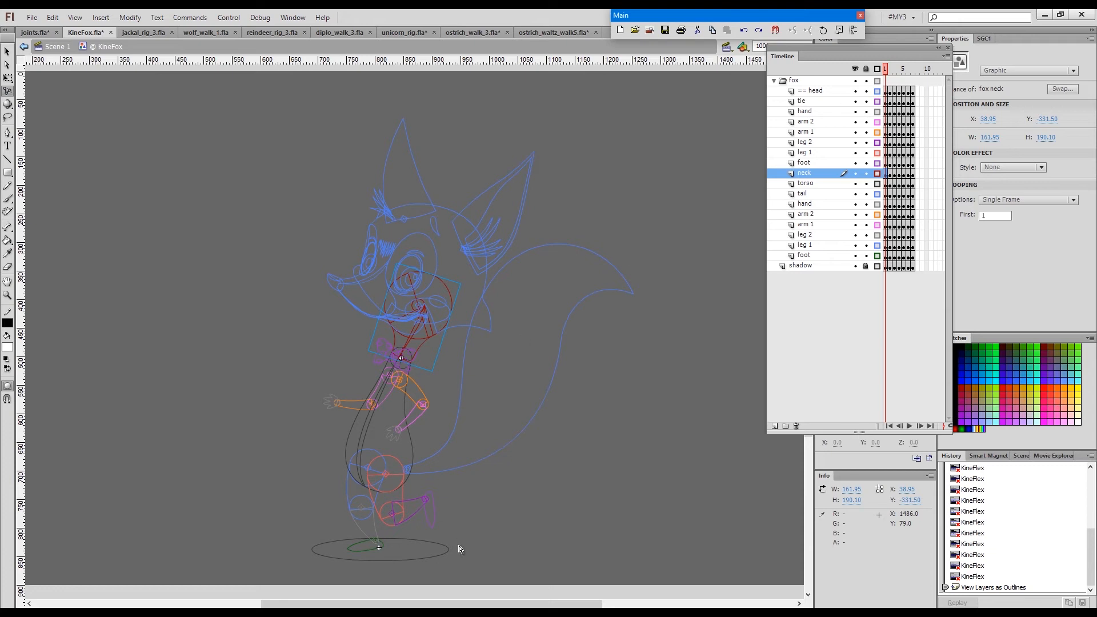
pyautogui.press('ctrl+space')
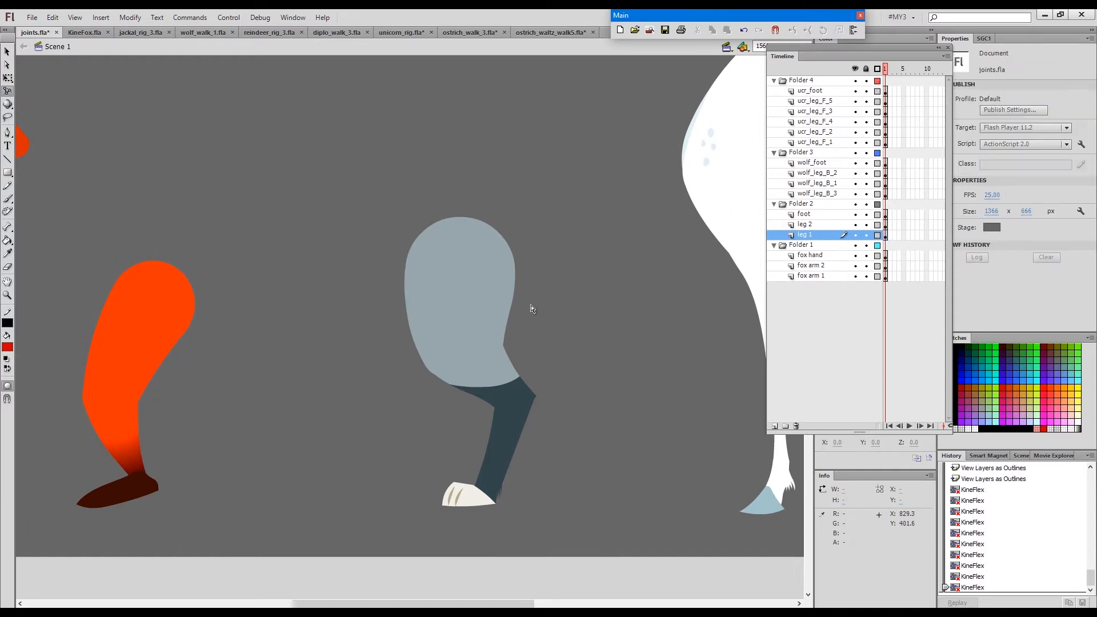
pyautogui.moveTo(631, 266)
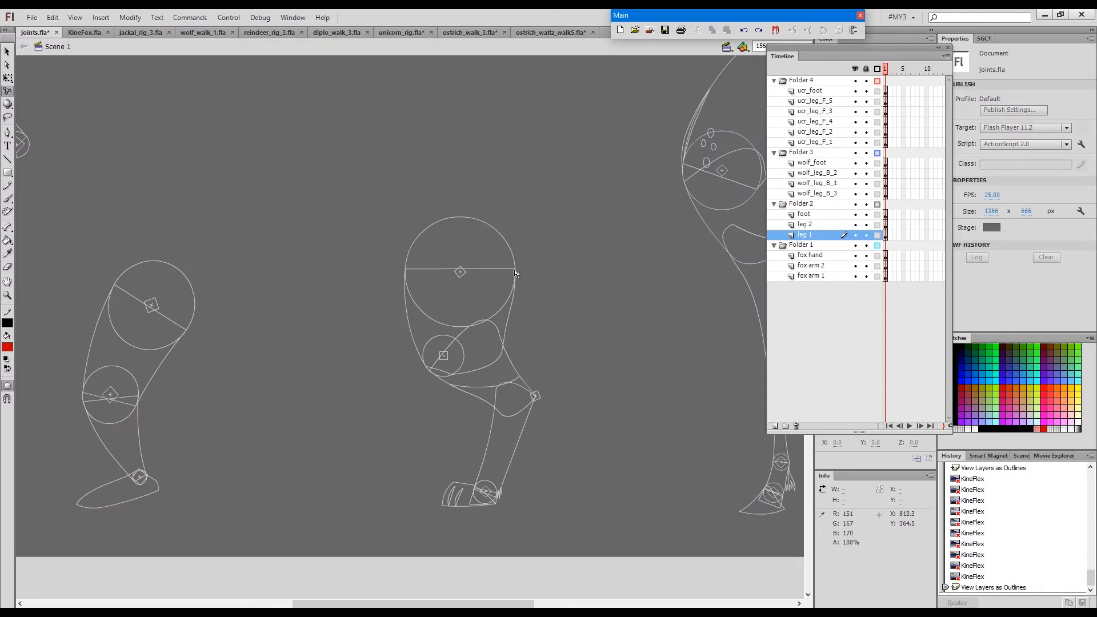
pyautogui.moveTo(454, 323)
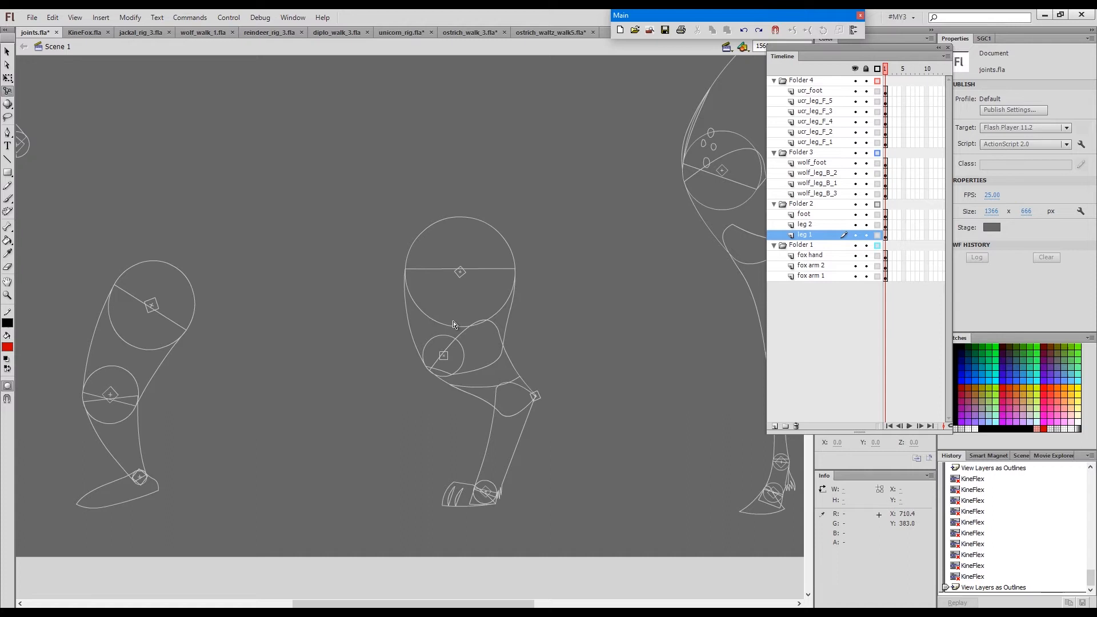
pyautogui.moveTo(432, 273)
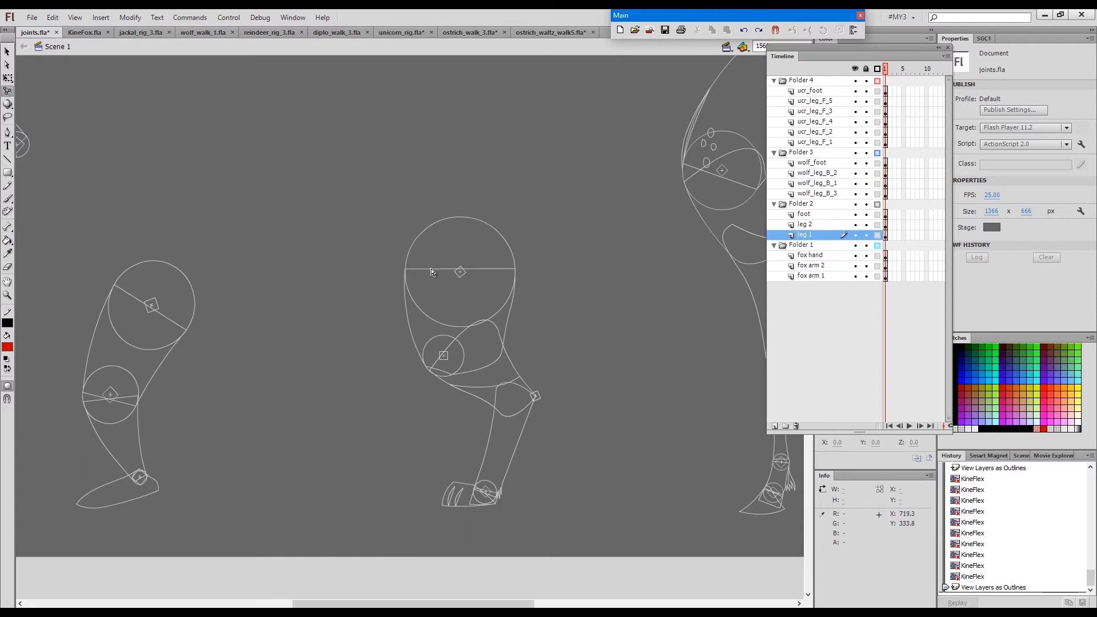
pyautogui.moveTo(521, 303)
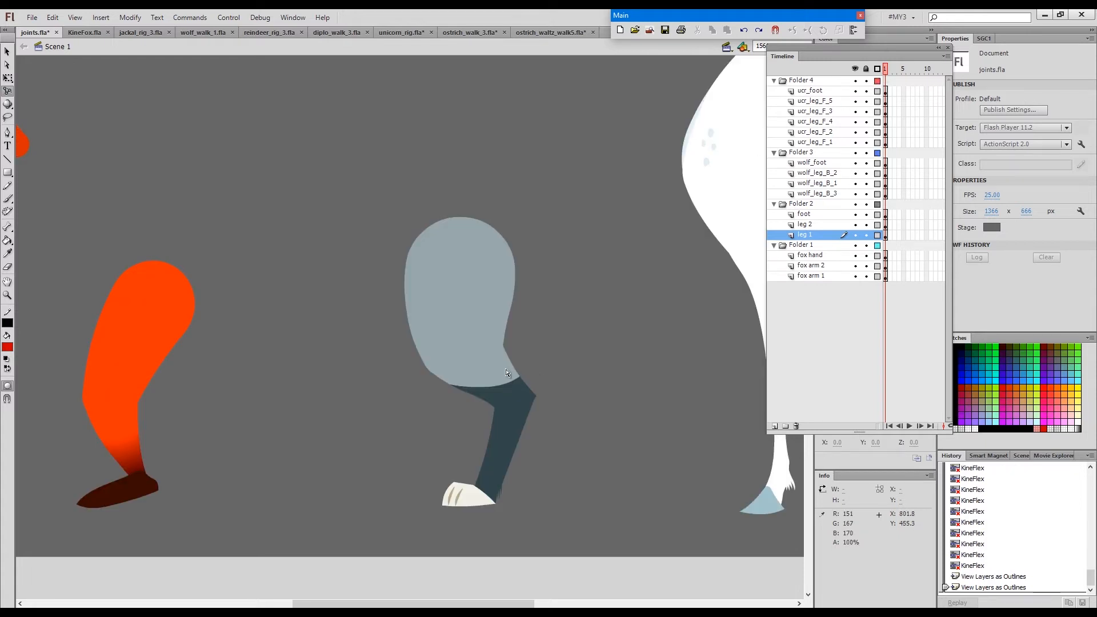
pyautogui.moveTo(488, 368)
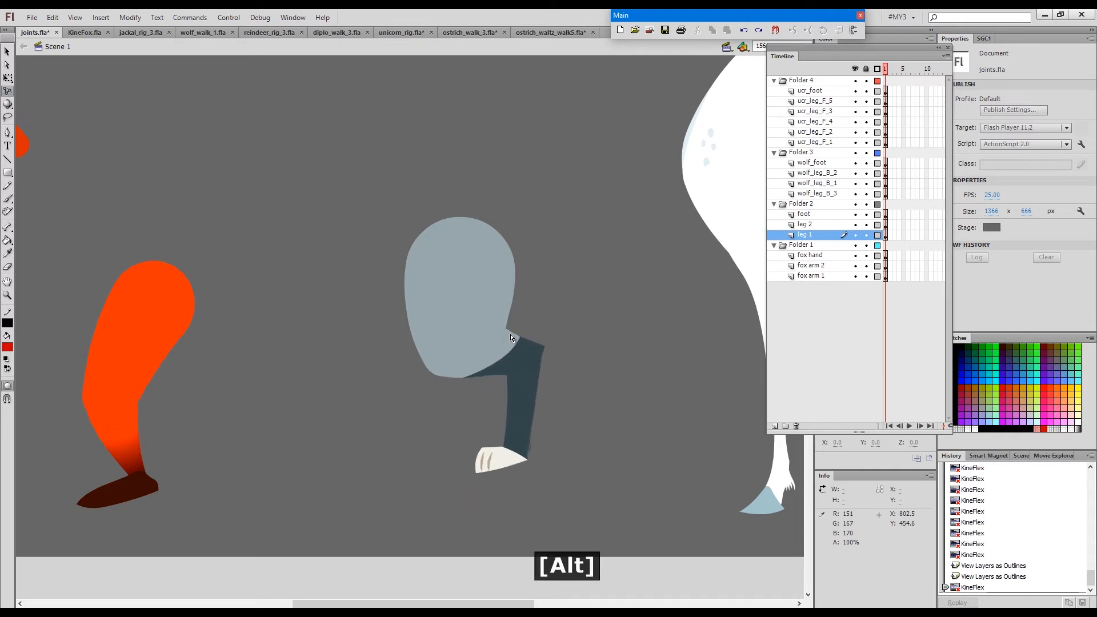
# Swing the wolf lower leg and foot leftward around the knee joint with KineFlex
pyautogui.moveTo(511, 337); pyautogui.dragTo(494, 385)
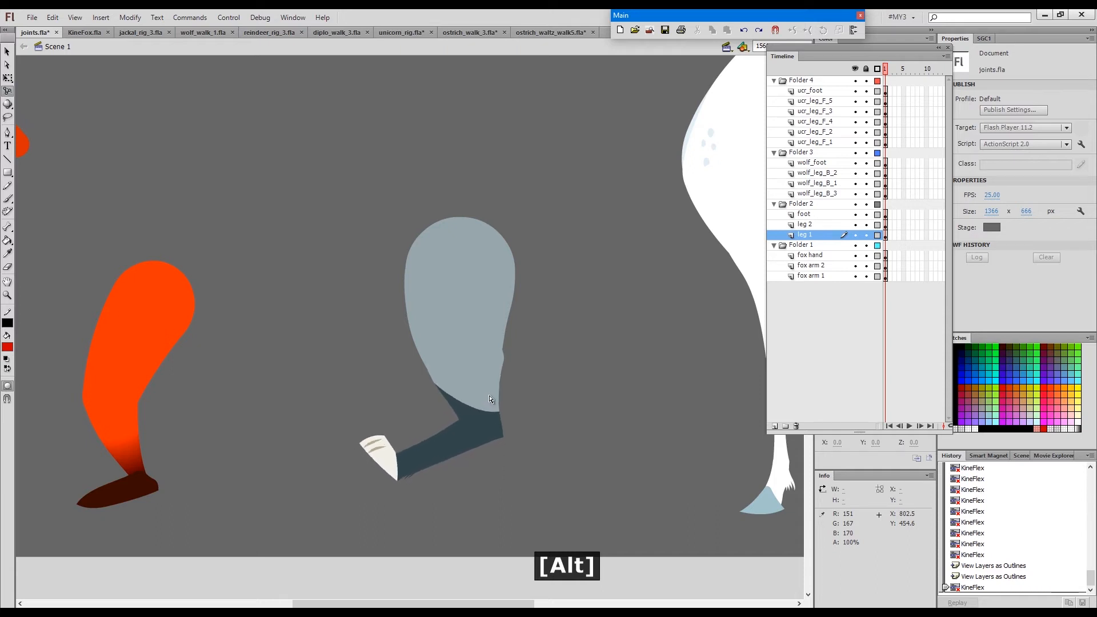
pyautogui.click(476, 392)
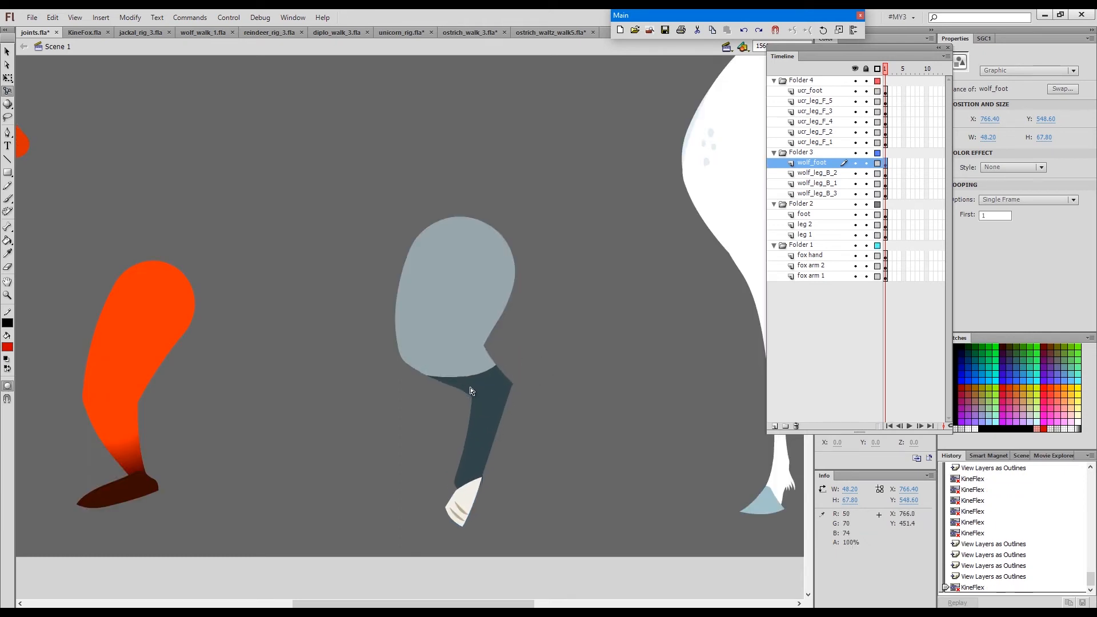
# Bend the wolf lower leg further at its joint, then bring the horse leg into view
pyautogui.click(817, 173)
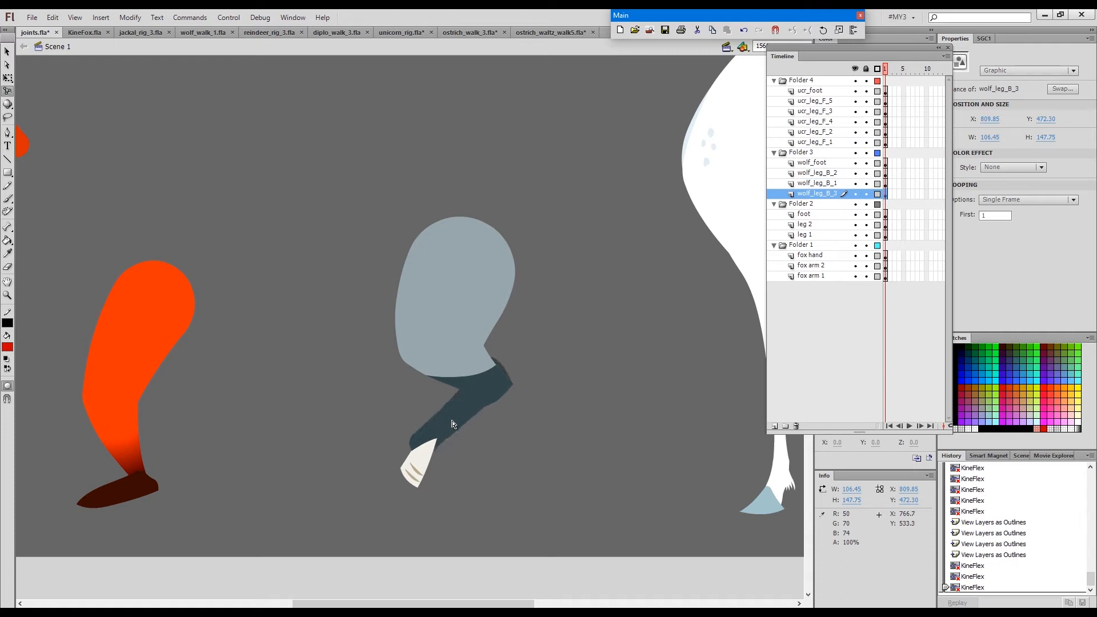
pyautogui.moveTo(451, 423); pyautogui.dragTo(516, 464)
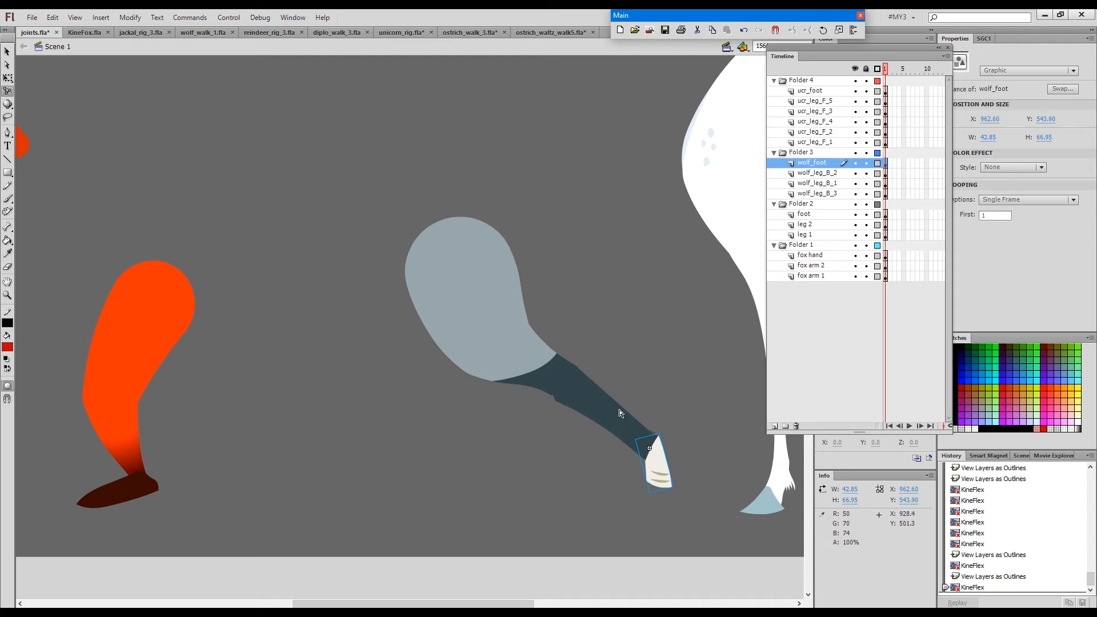
pyautogui.press('alt')
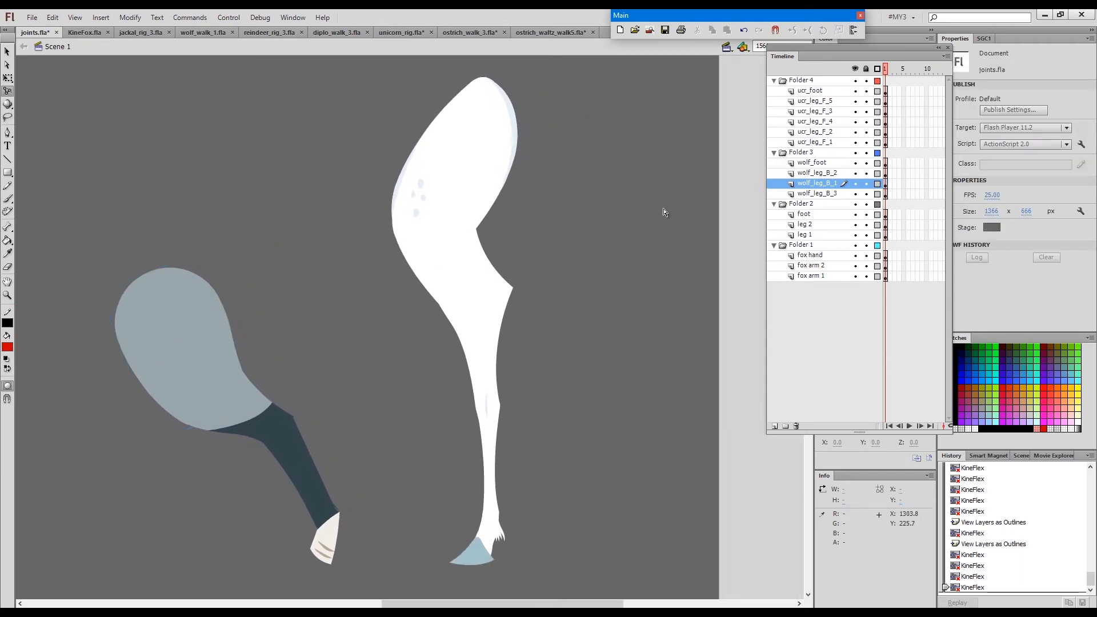
pyautogui.click(877, 69)
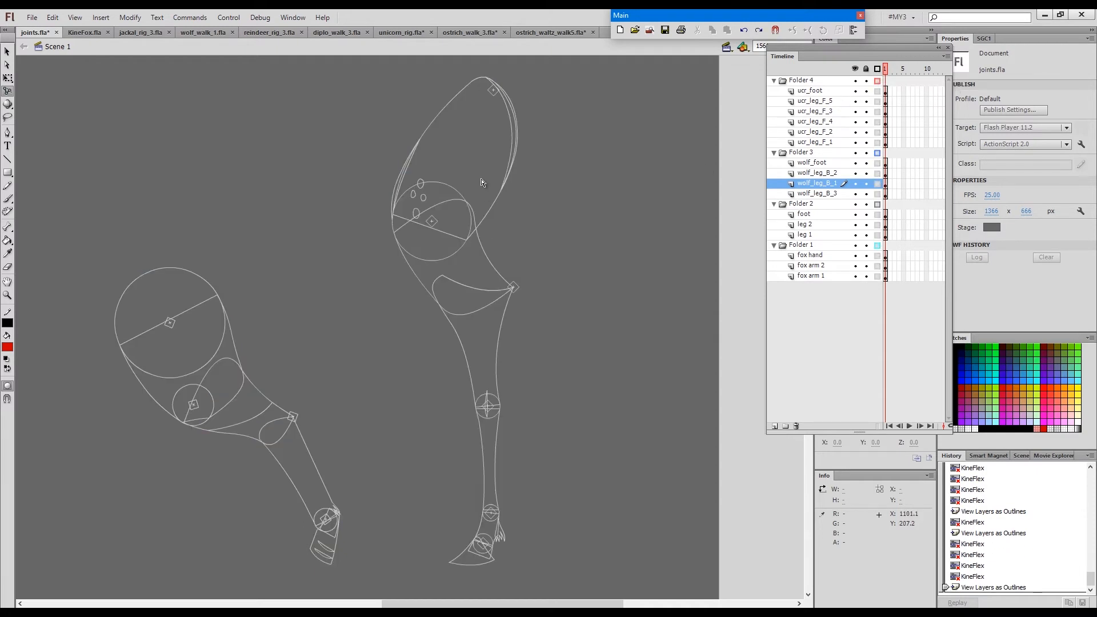
pyautogui.moveTo(487, 568)
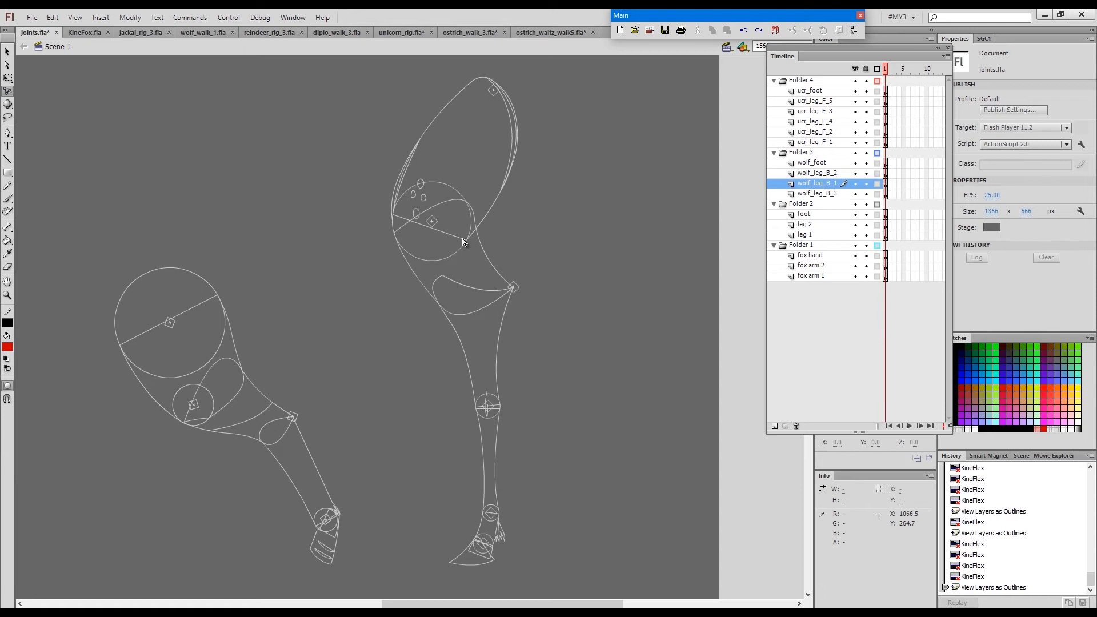
pyautogui.moveTo(432, 204)
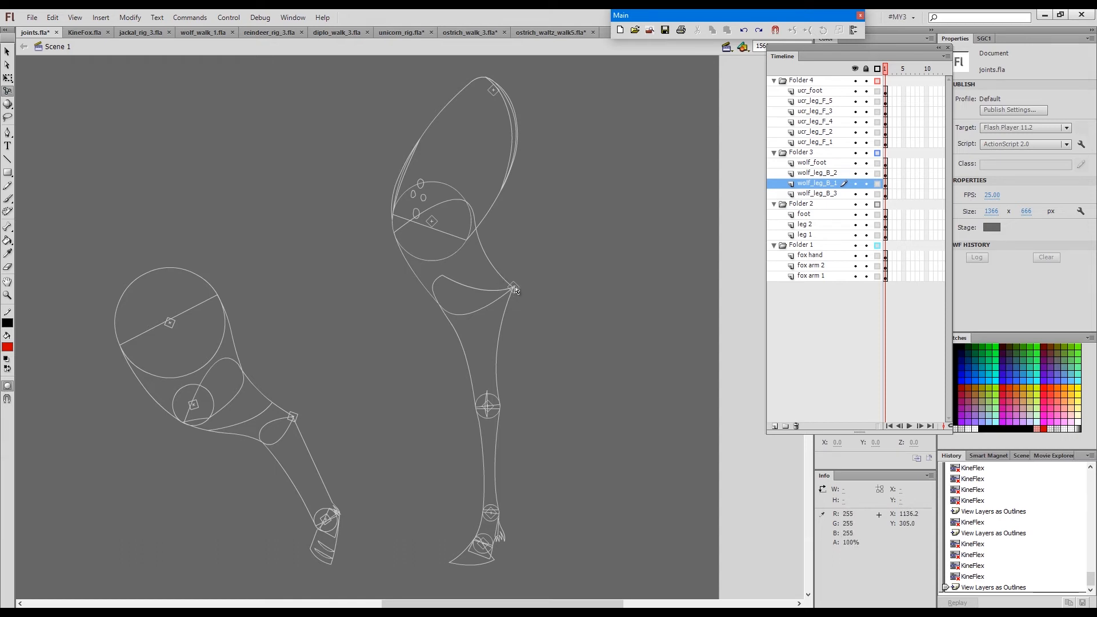
pyautogui.moveTo(504, 283)
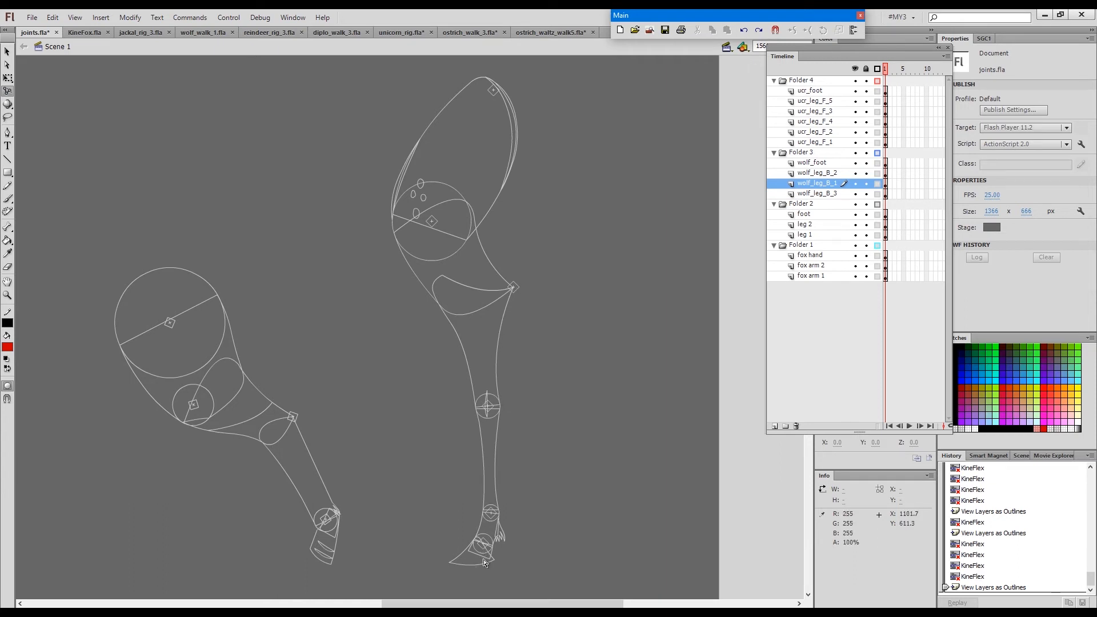
pyautogui.moveTo(623, 237)
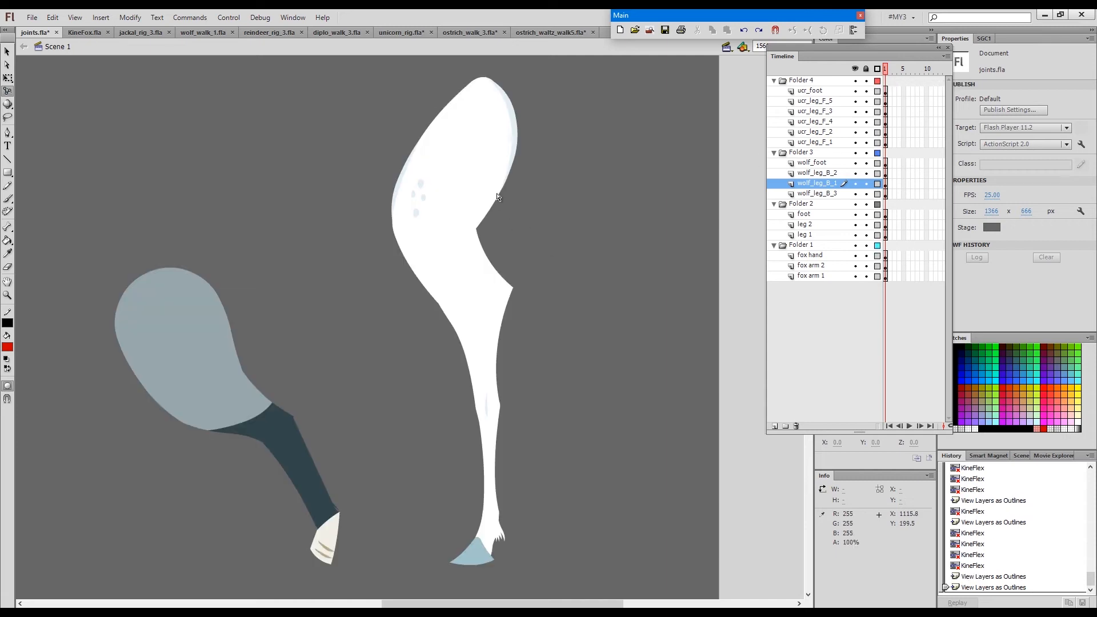
# Alt-drag the ucr_leg_F_5 hoof so the horse lower leg and hoof swing back at the knee
pyautogui.press('alt')
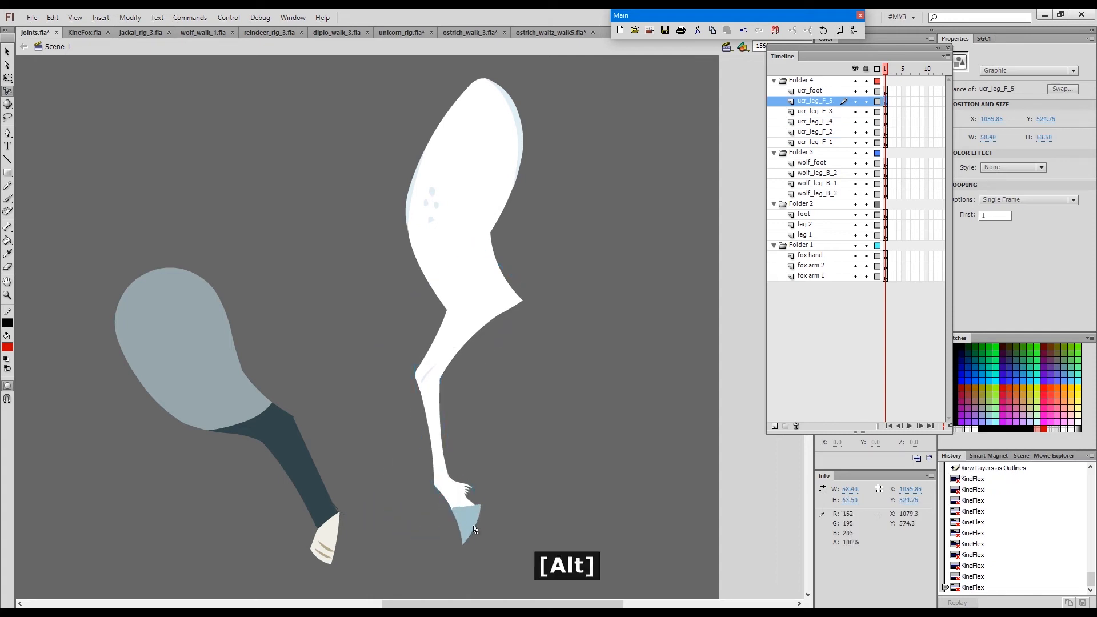
pyautogui.click(811, 90)
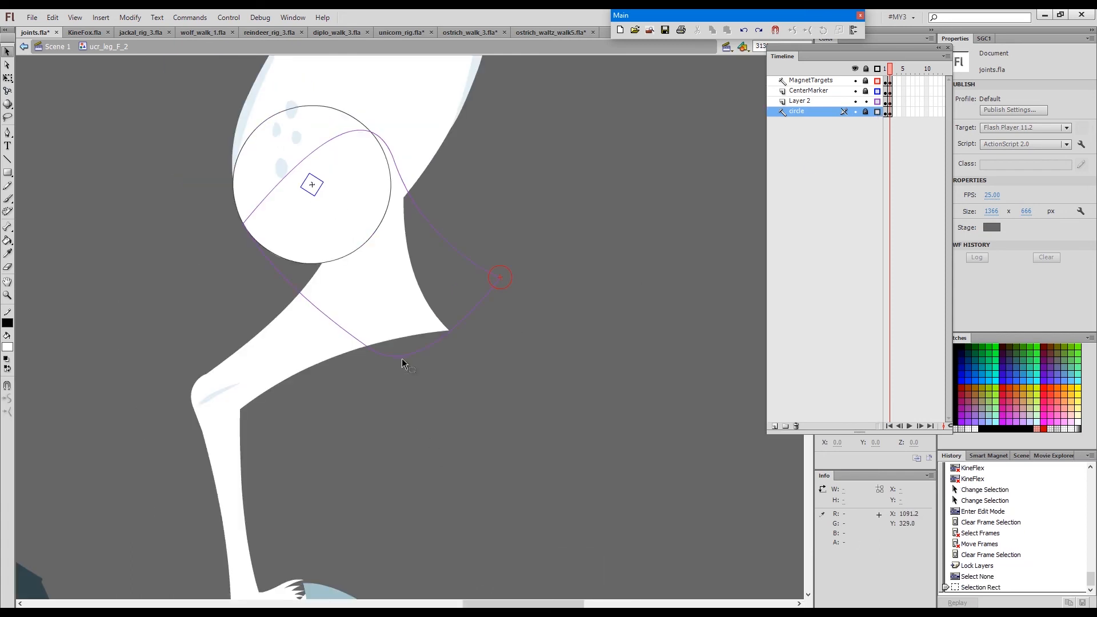
# On Layer 2, drag the knee shape's straight lower edge into a smooth curve
pyautogui.click(801, 101)
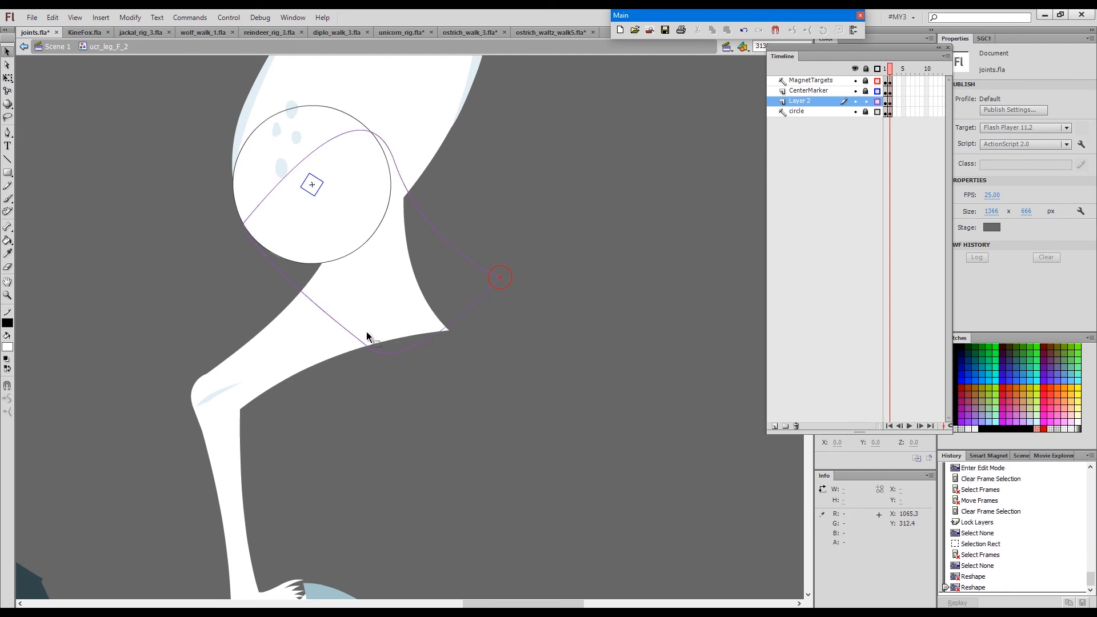
pyautogui.moveTo(369, 338); pyautogui.dragTo(369, 352)
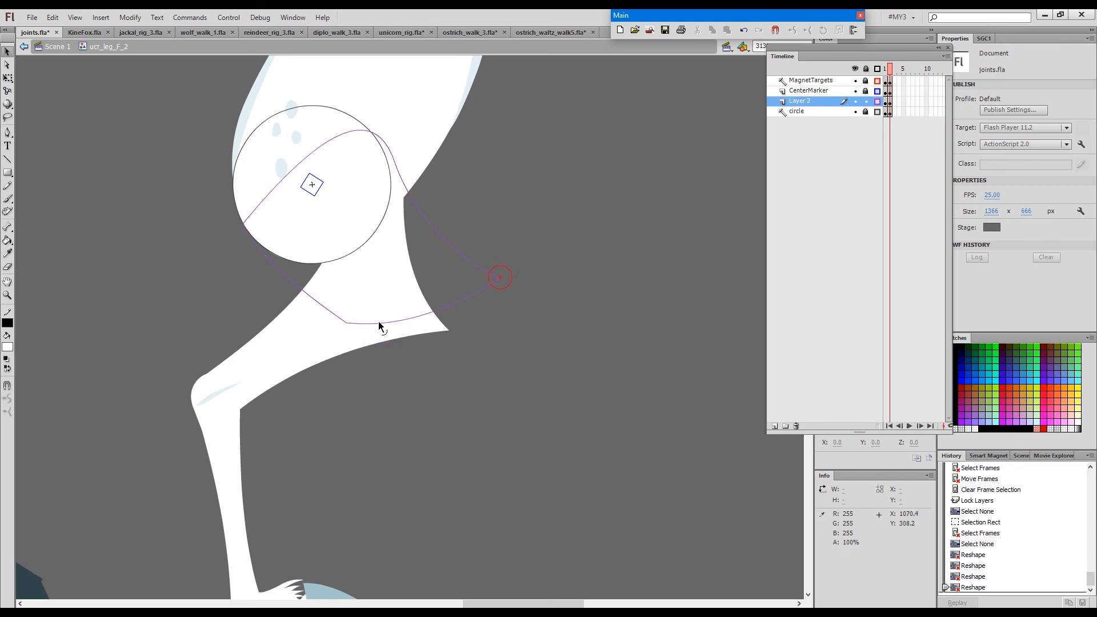
pyautogui.moveTo(380, 325); pyautogui.dragTo(343, 320)
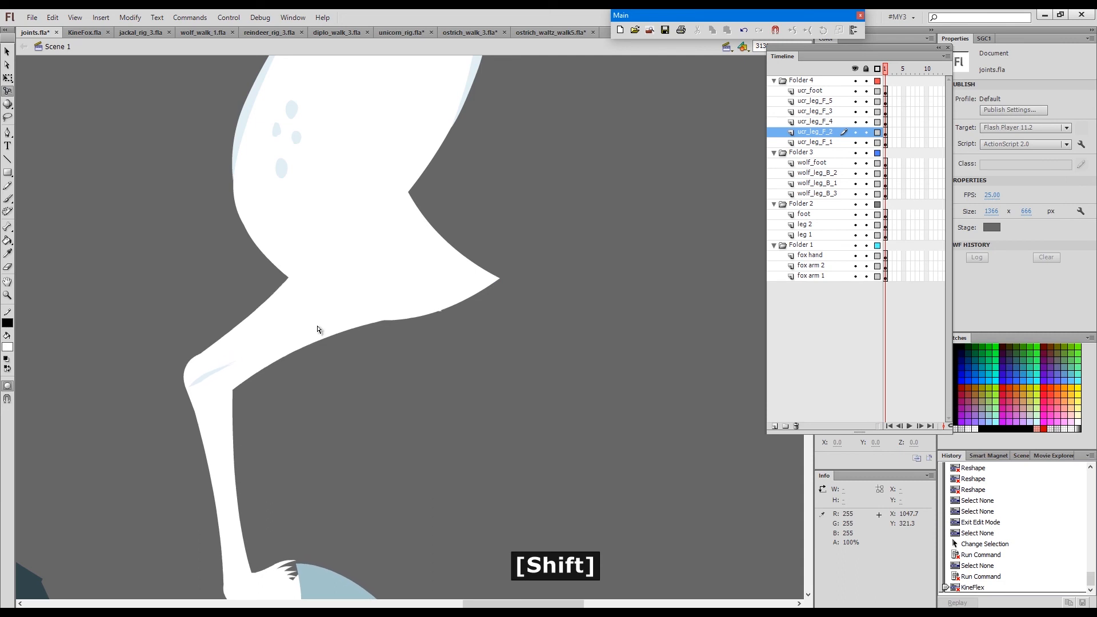
# Fit the stage, show all four limbs as outlines, and magnify around the wolf leg
pyautogui.press('ctrl+a')
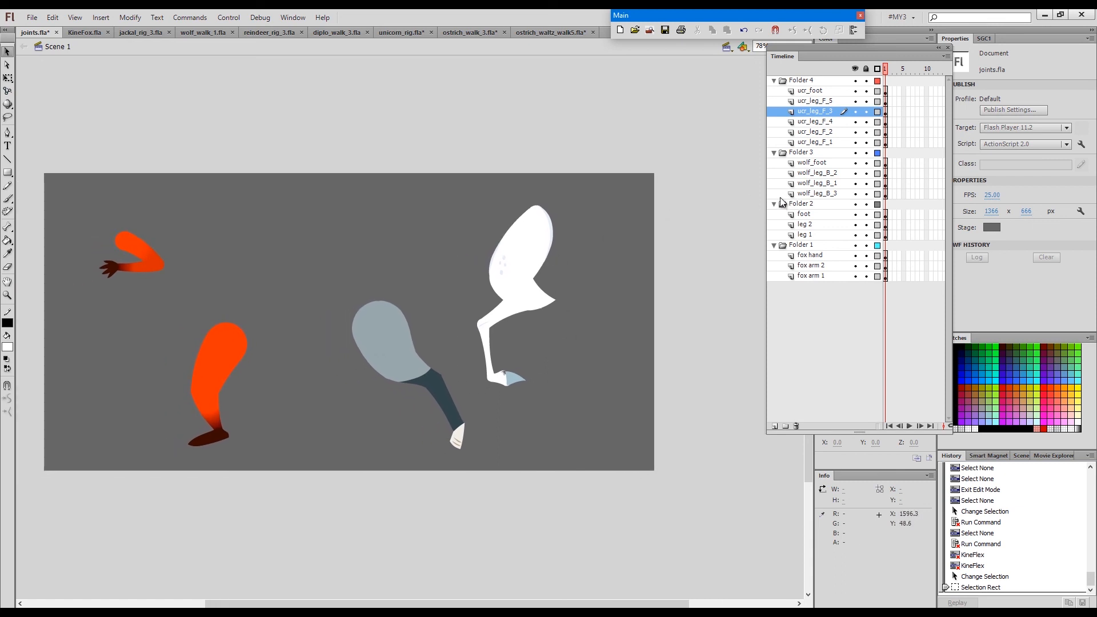
pyautogui.moveTo(762, 216)
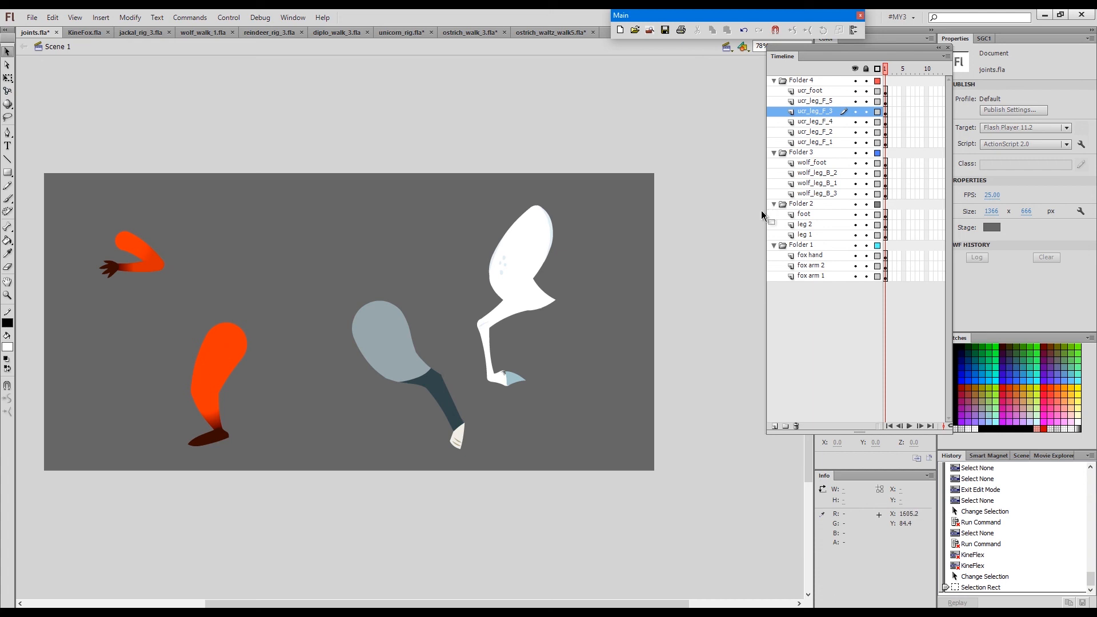
pyautogui.click(877, 67)
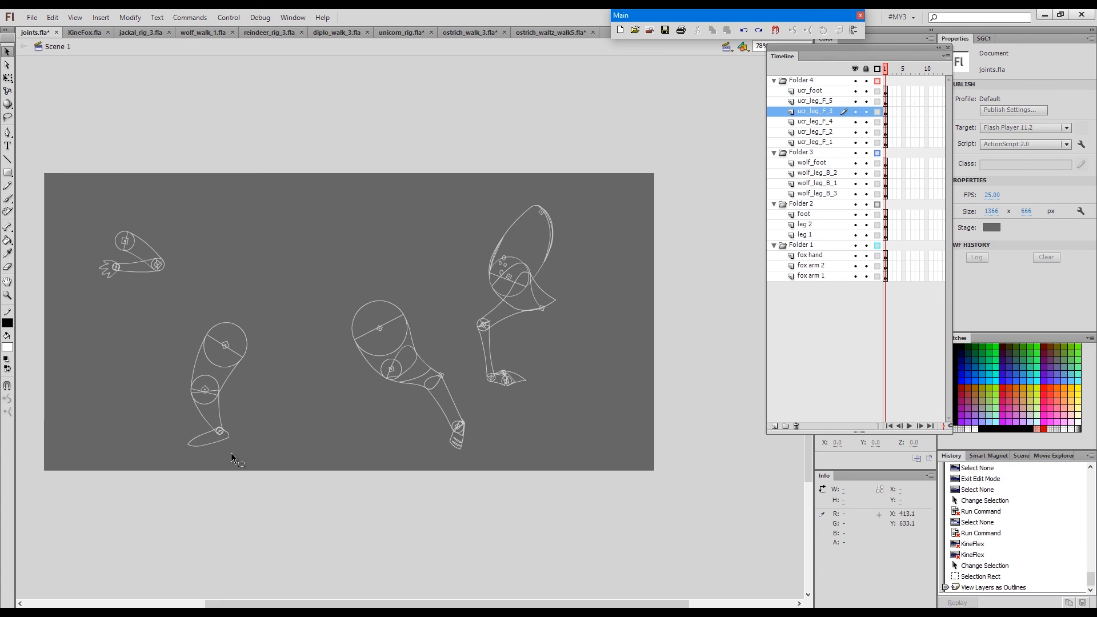
pyautogui.press('ctrl+space')
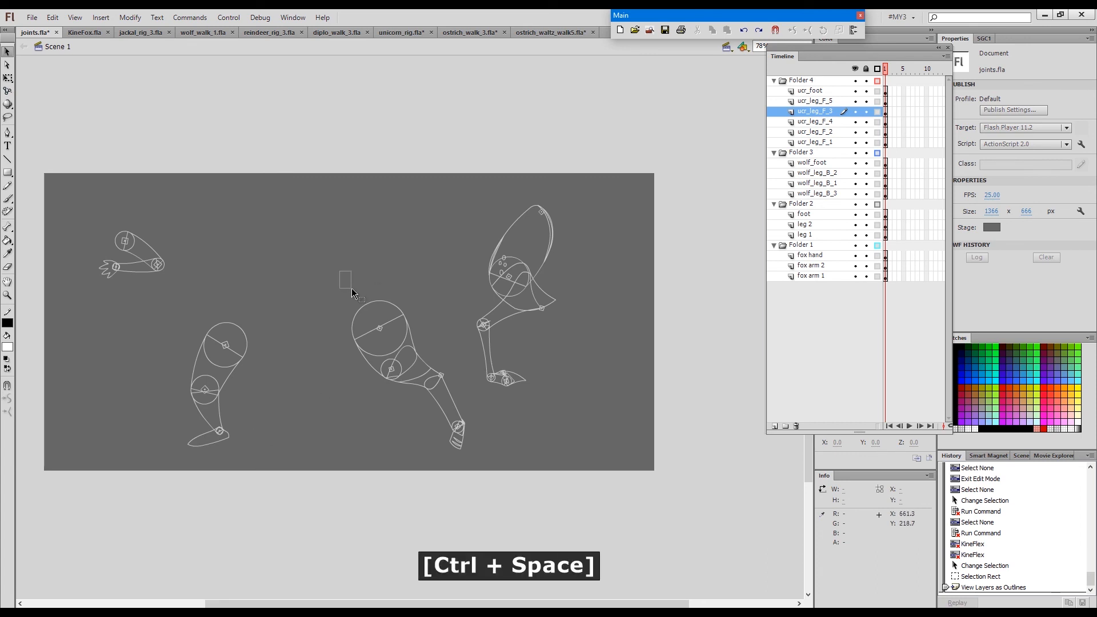